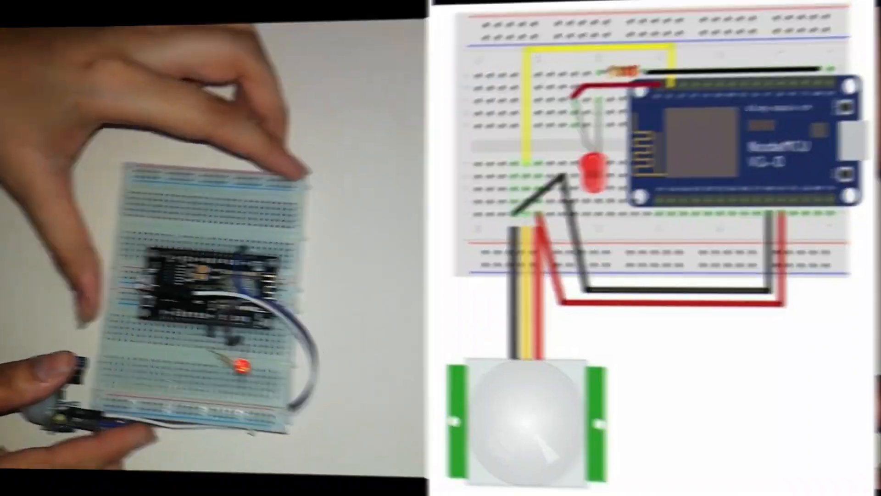
Step: Switch from the wiring diagram to the Arduino IDE window showing the pir sketch
{"action": "left_click", "coordinate": [584, 482]}
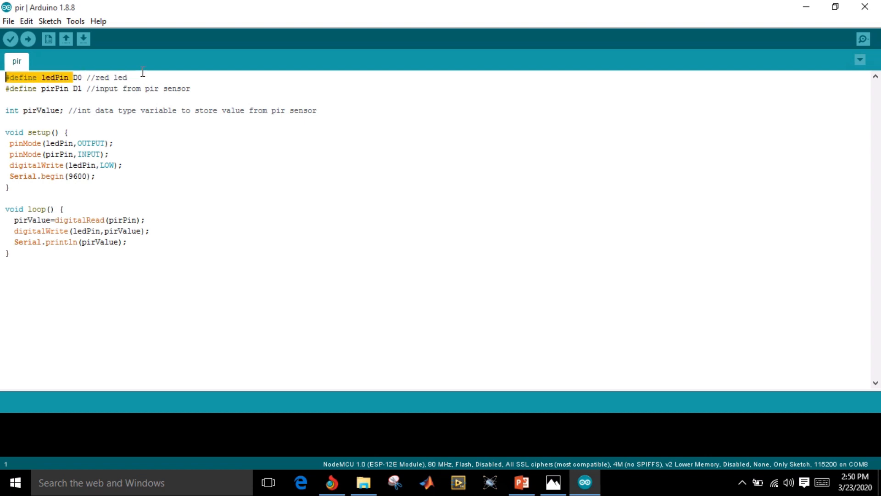
{"action": "left_click", "coordinate": [56, 77]}
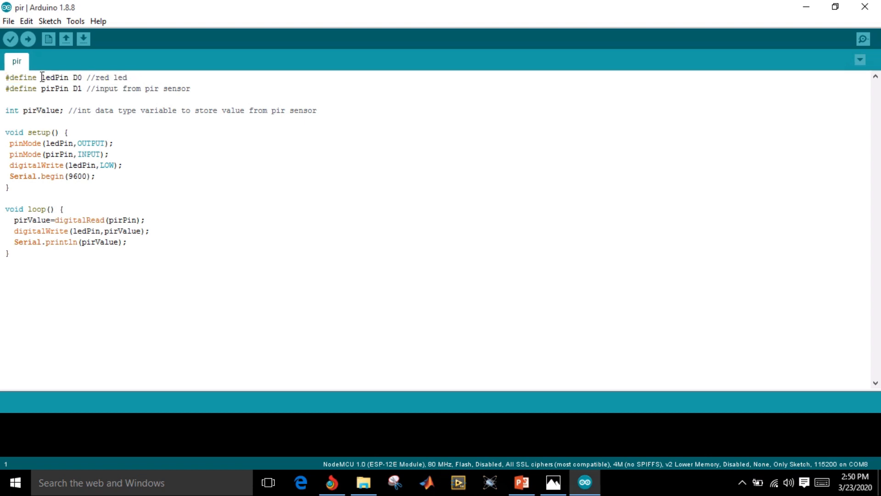
{"action": "double_click", "coordinate": [55, 77]}
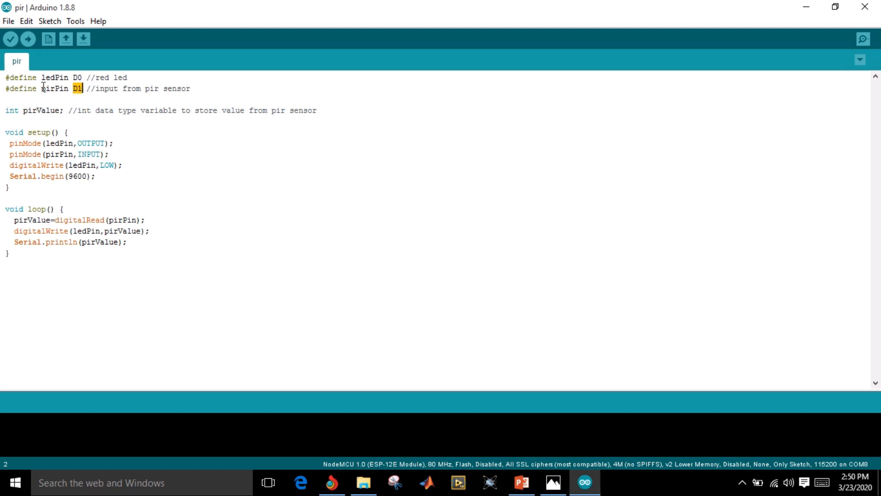
{"action": "double_click", "coordinate": [53, 88]}
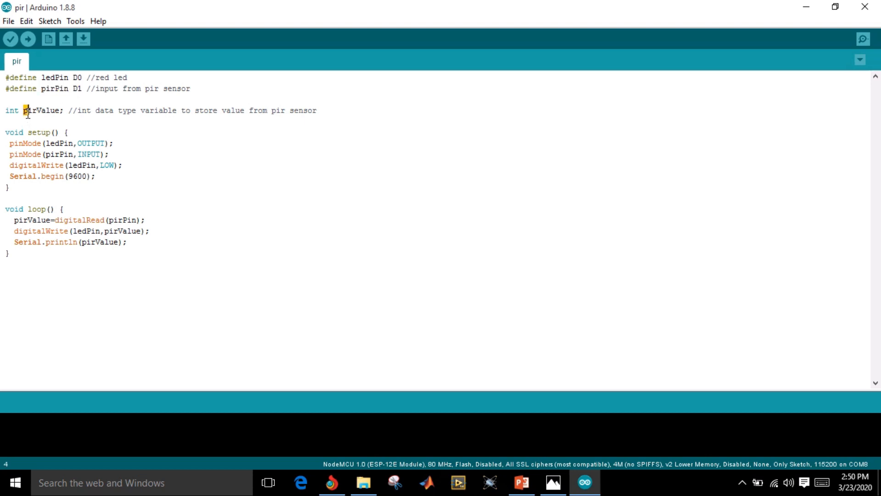
{"action": "double_click", "coordinate": [43, 111]}
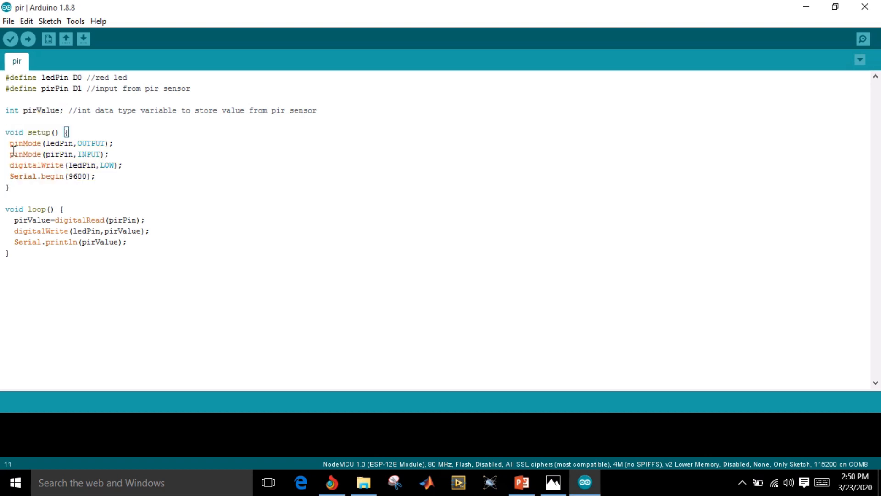
{"action": "left_click_drag", "start_coordinate": [10, 143], "coordinate": [97, 154]}
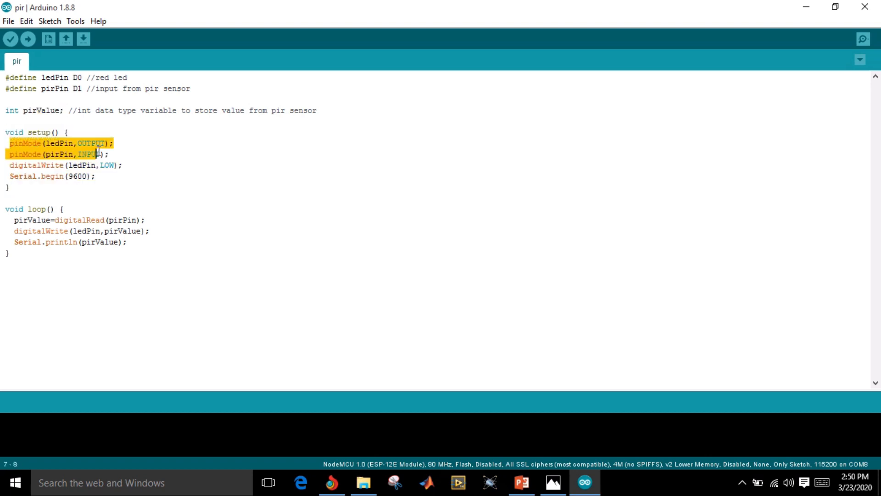
{"action": "left_click", "coordinate": [111, 154]}
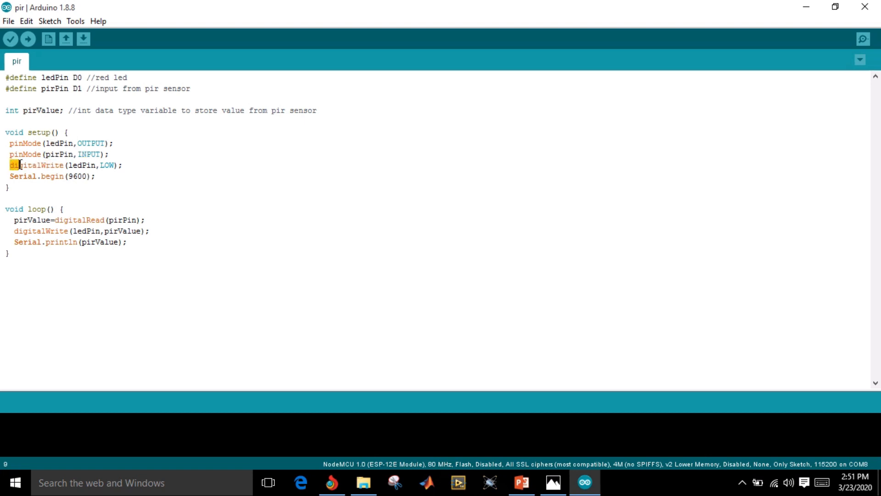
{"action": "triple_click", "coordinate": [62, 164]}
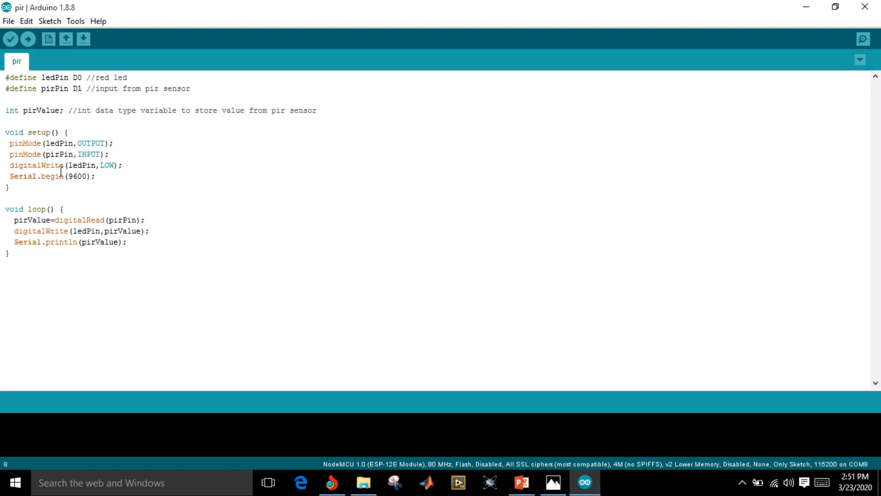
{"action": "left_click", "coordinate": [8, 165]}
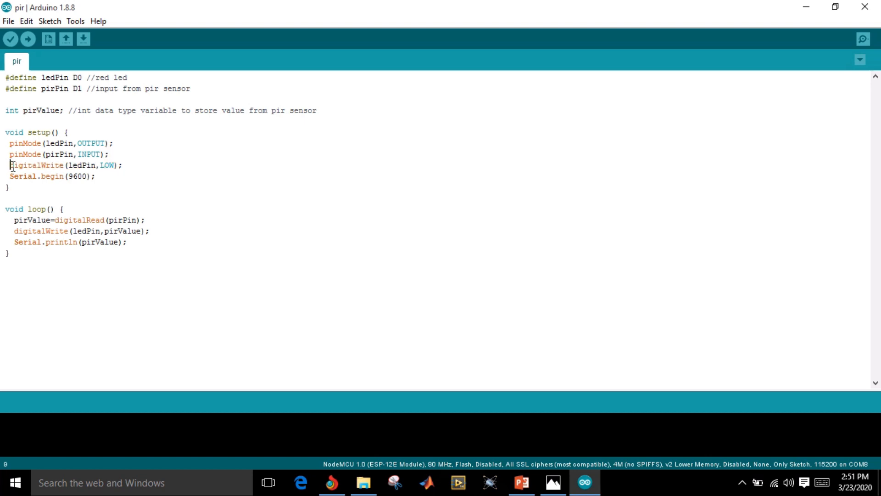
{"action": "double_click", "coordinate": [38, 165]}
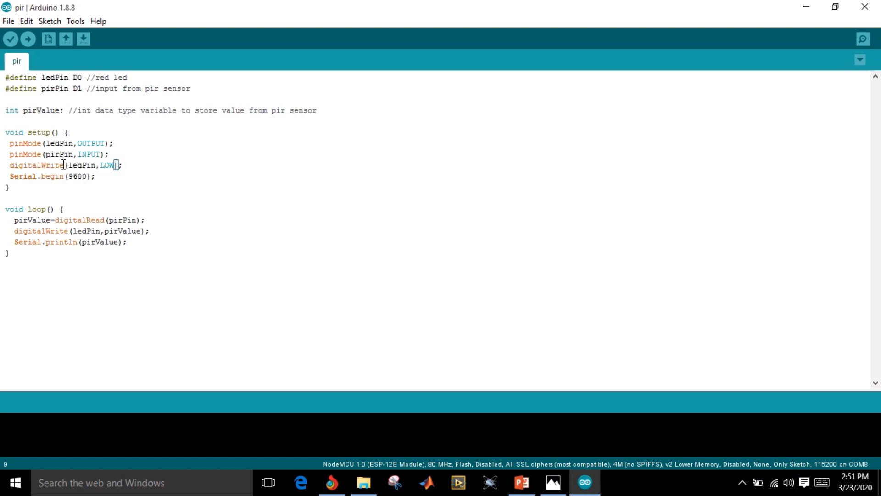
{"action": "double_click", "coordinate": [37, 165]}
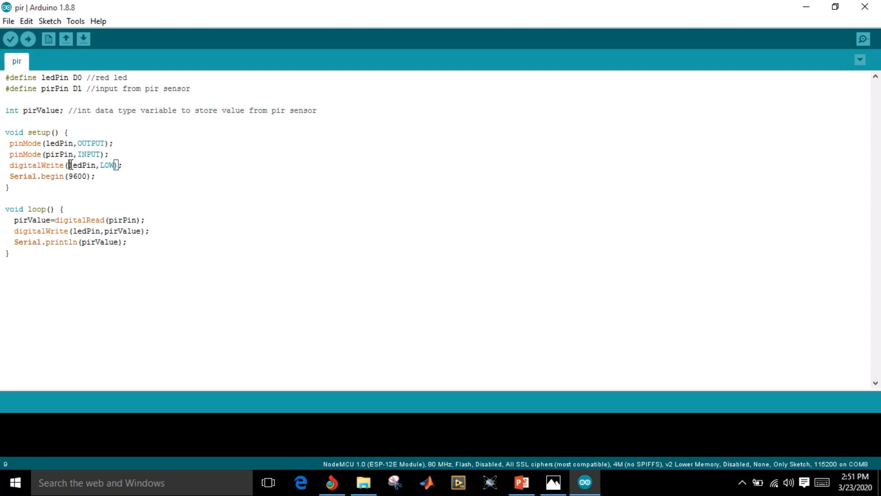
{"action": "left_click_drag", "start_coordinate": [68, 165], "coordinate": [118, 165]}
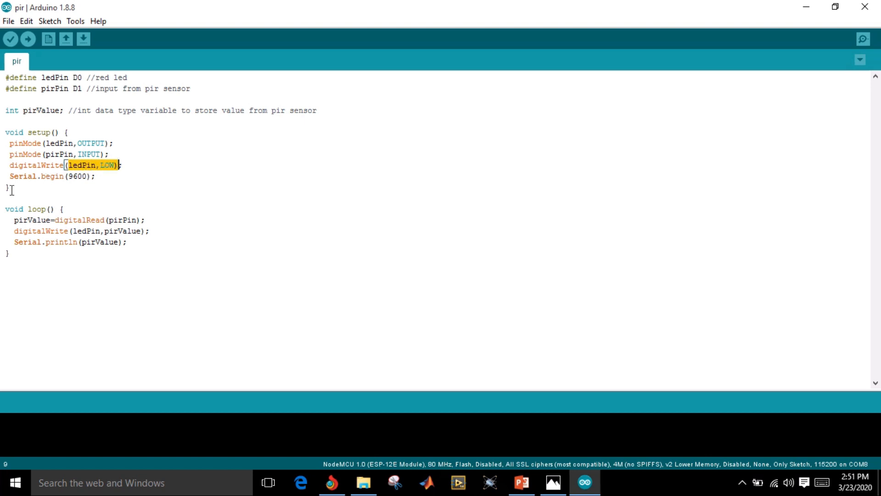
{"action": "double_click", "coordinate": [30, 176]}
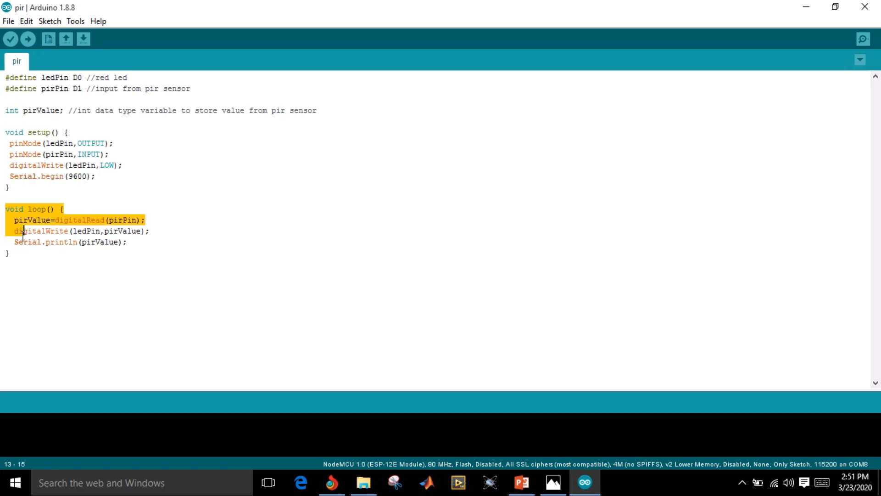
{"action": "left_click", "coordinate": [17, 219]}
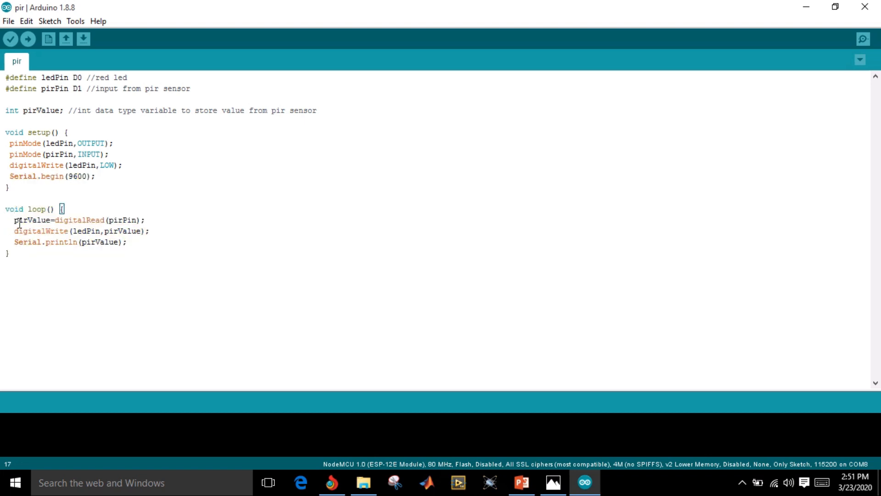
{"action": "double_click", "coordinate": [31, 220]}
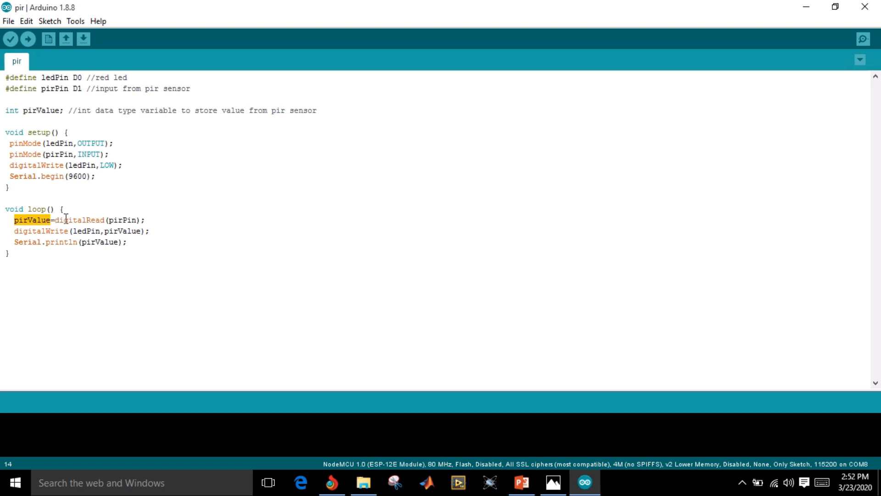
{"action": "double_click", "coordinate": [68, 219]}
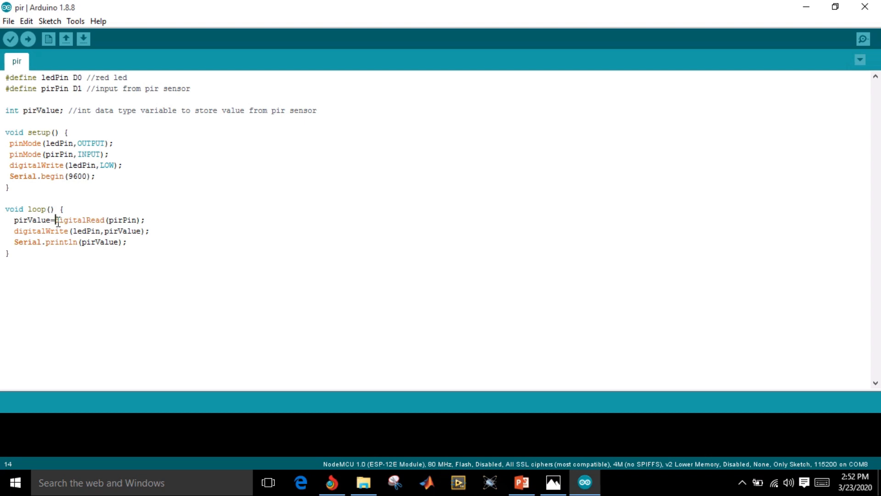
{"action": "double_click", "coordinate": [78, 220]}
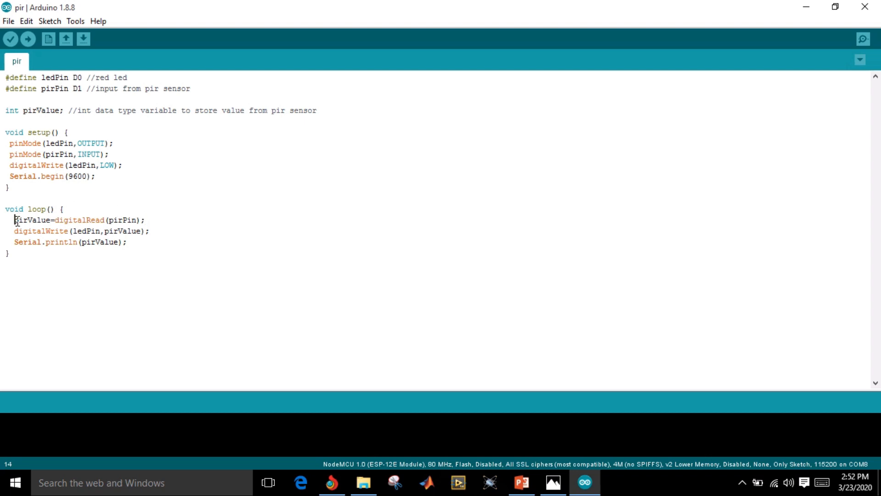
{"action": "double_click", "coordinate": [30, 219]}
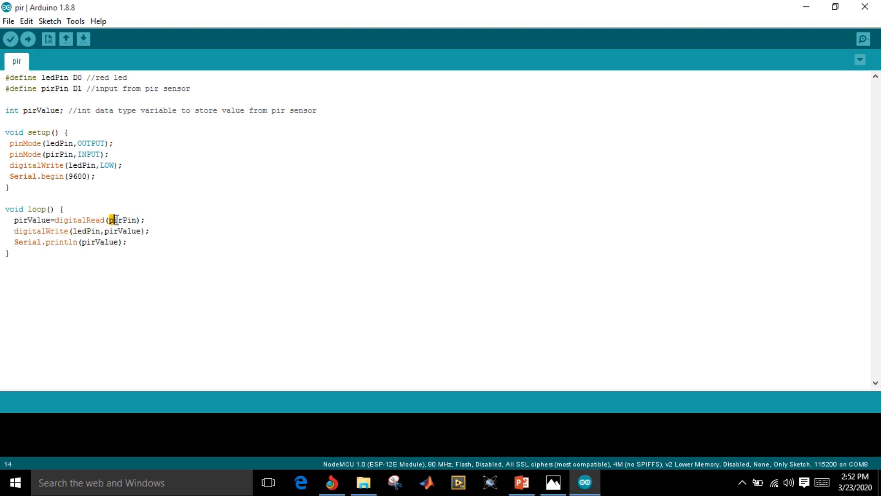
{"action": "double_click", "coordinate": [122, 220]}
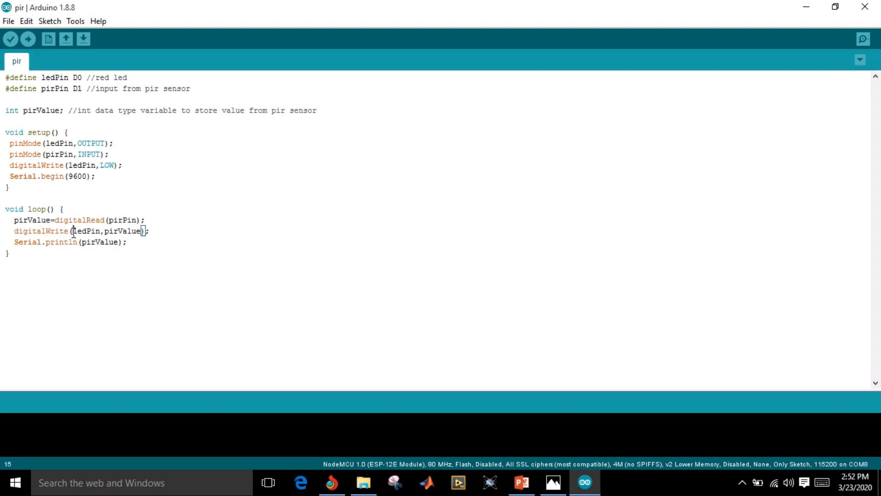
{"action": "double_click", "coordinate": [85, 231]}
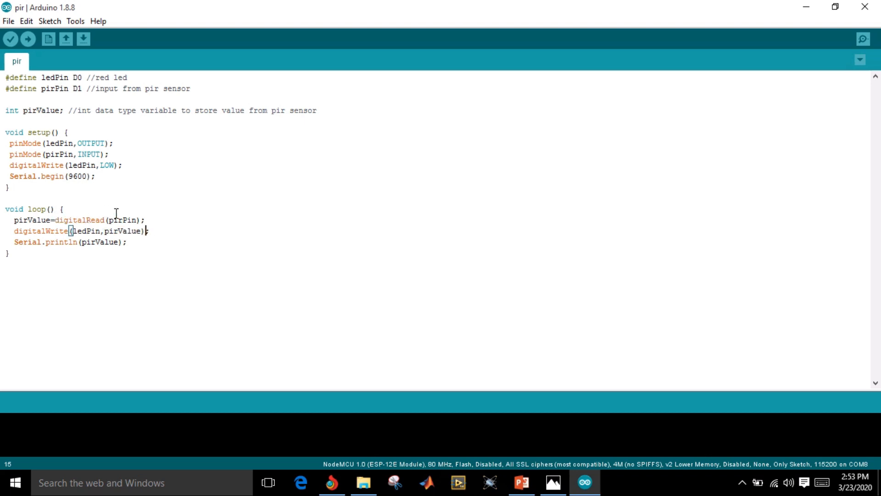
{"action": "left_click_drag", "start_coordinate": [62, 220], "coordinate": [145, 220]}
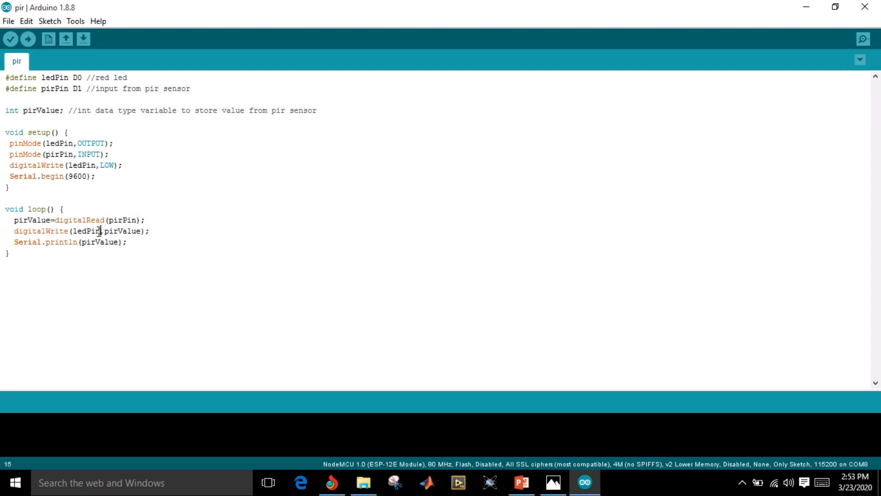
{"action": "double_click", "coordinate": [87, 230]}
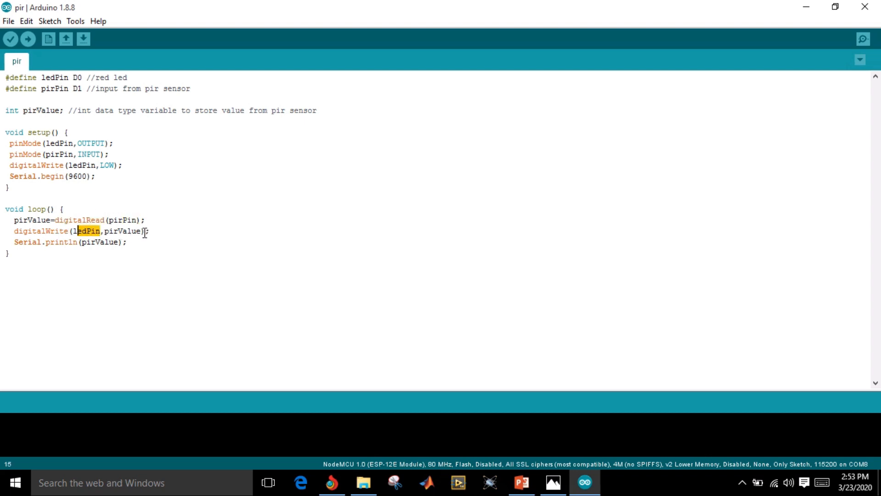
{"action": "left_click", "coordinate": [138, 218]}
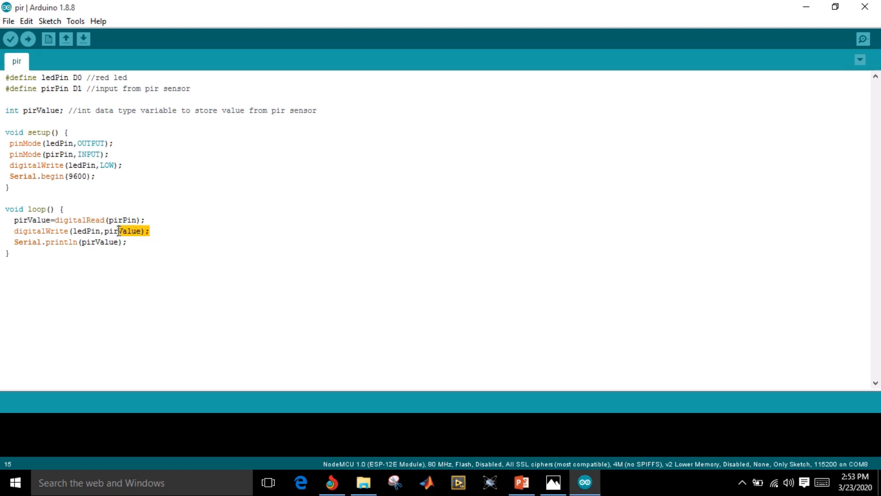
{"action": "double_click", "coordinate": [120, 230]}
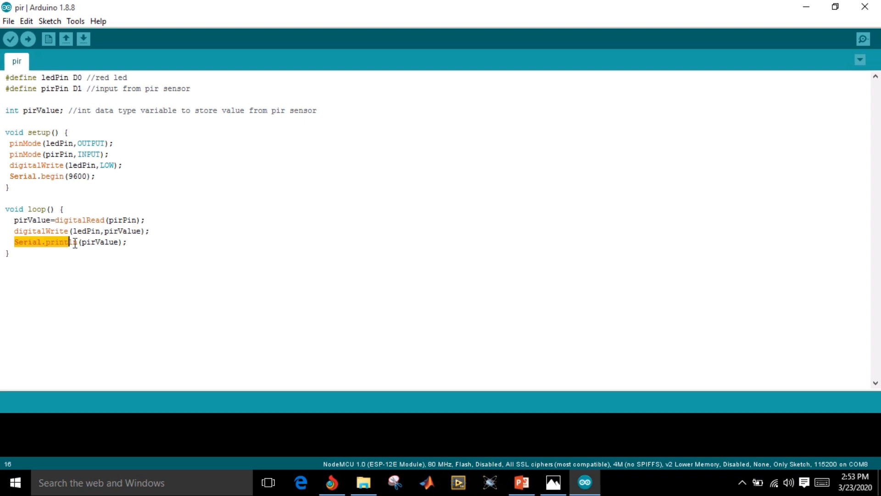
{"action": "type", "text": "ln"}
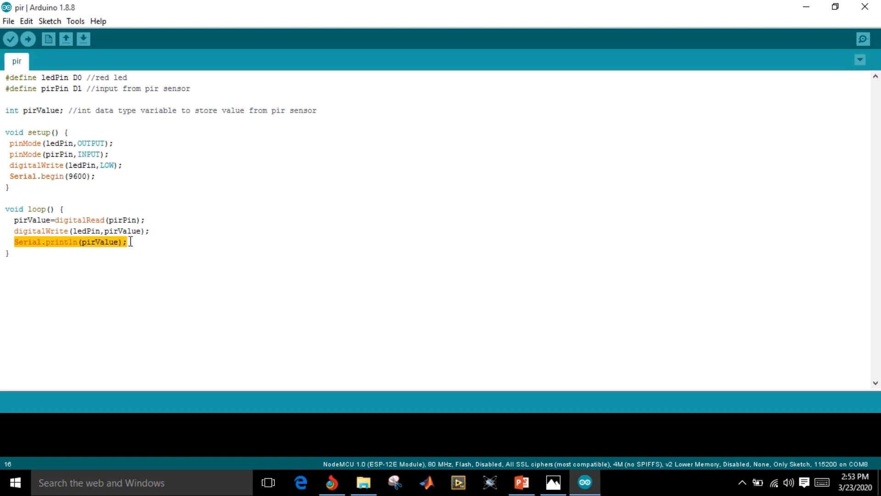
{"action": "left_click", "coordinate": [76, 242]}
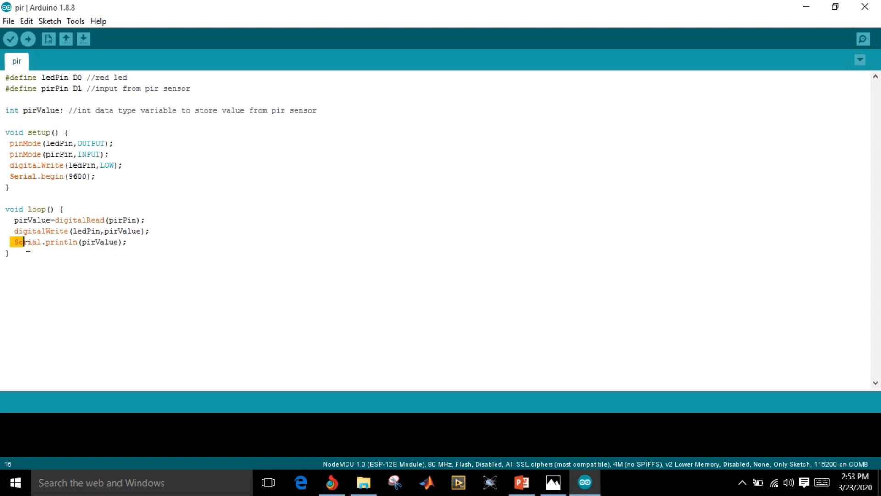
{"action": "triple_click", "coordinate": [56, 242]}
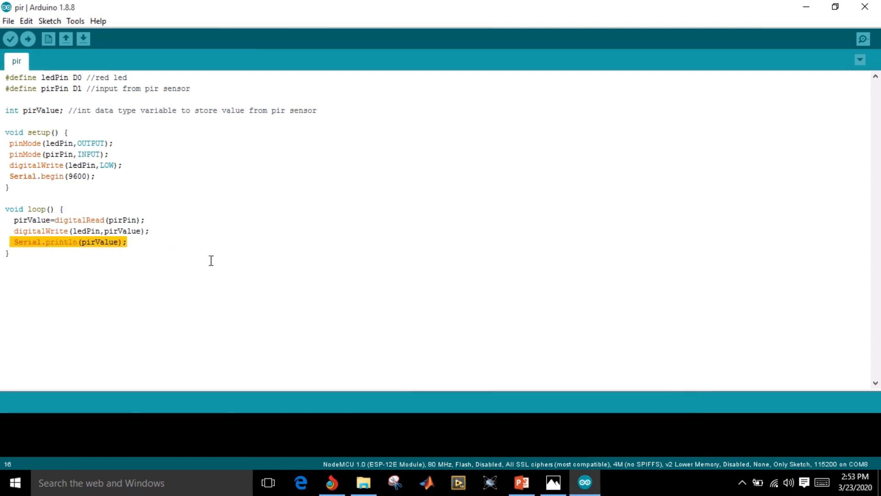